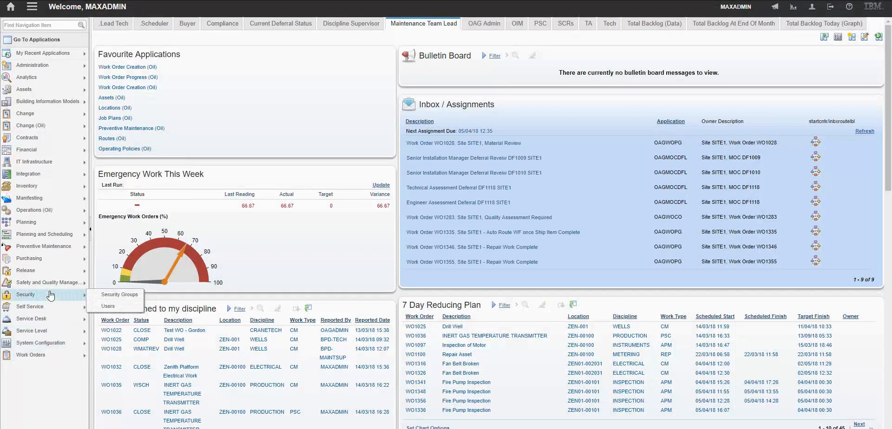
# Open Change Requests from the Change (OII) group in the Start Center navigation
pyautogui.click(31, 125)
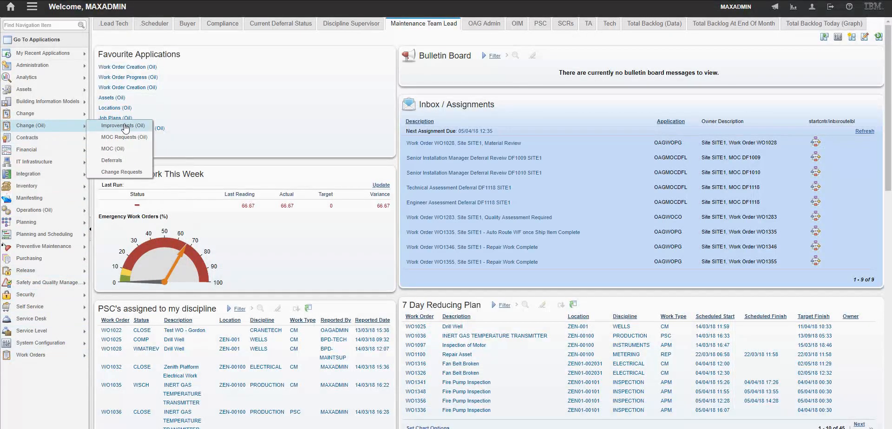
pyautogui.click(121, 172)
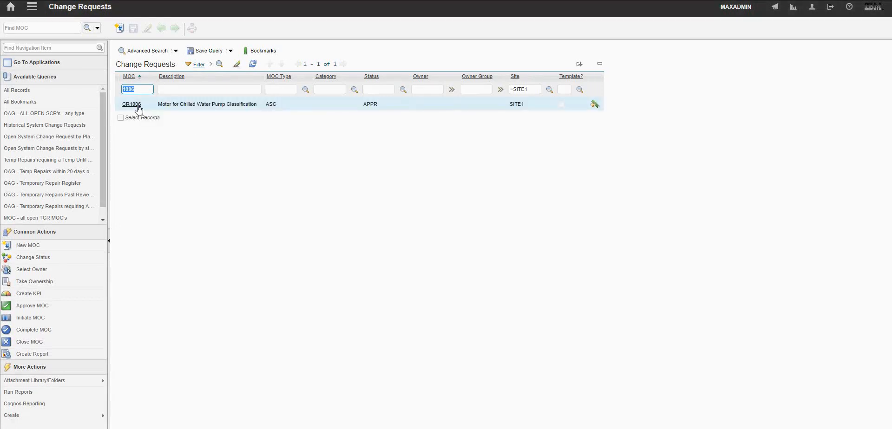
# Open CR1006, inspect its MOC Type, and cancel the Discipline lookup, keeping Mechanical
pyautogui.click(131, 105)
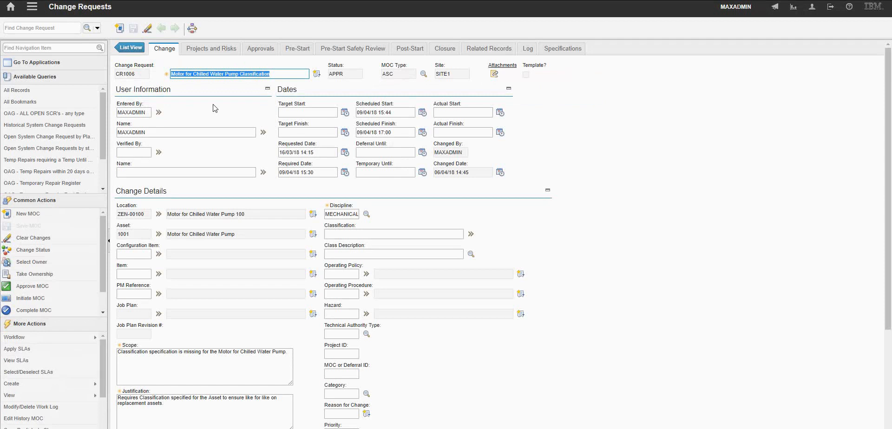
pyautogui.moveTo(373, 101)
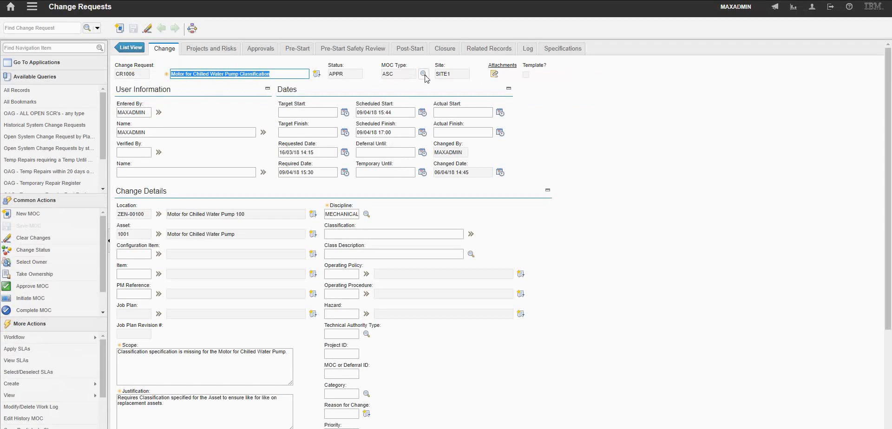
pyautogui.click(424, 74)
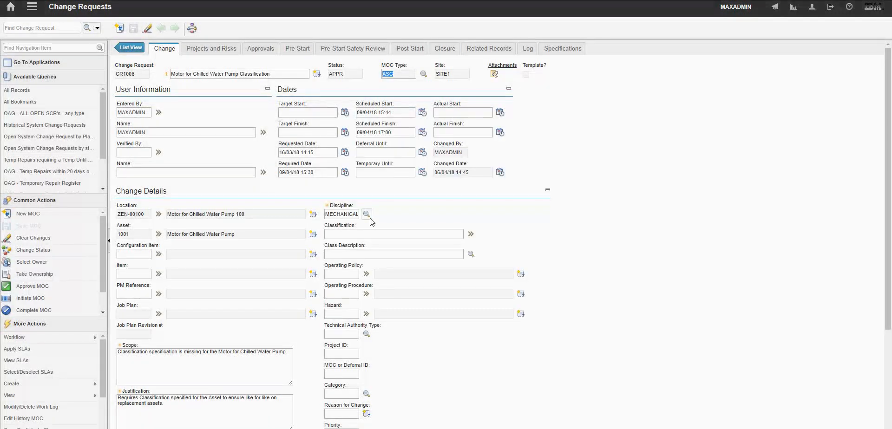
pyautogui.click(367, 213)
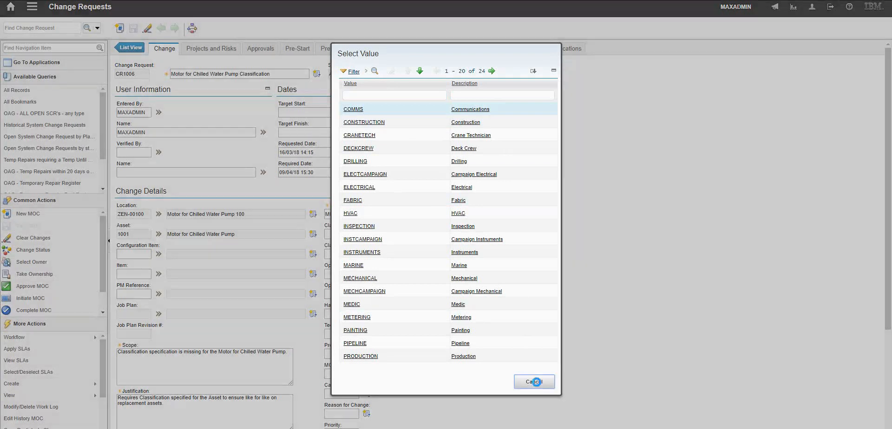
pyautogui.click(360, 278)
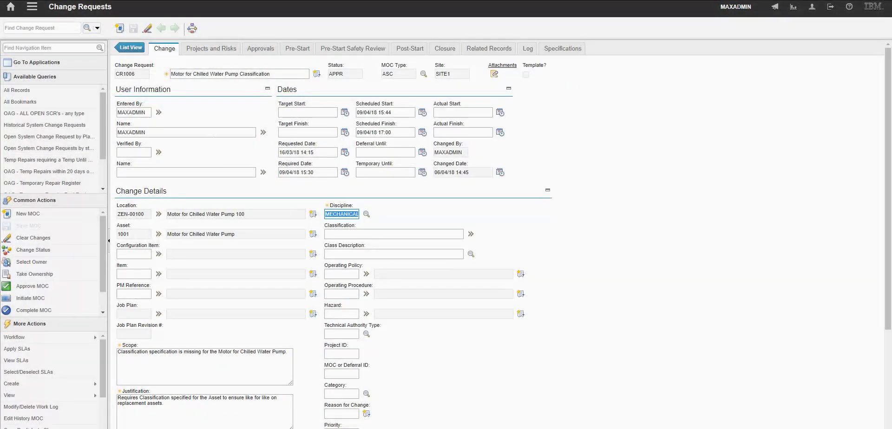
pyautogui.moveTo(260, 48)
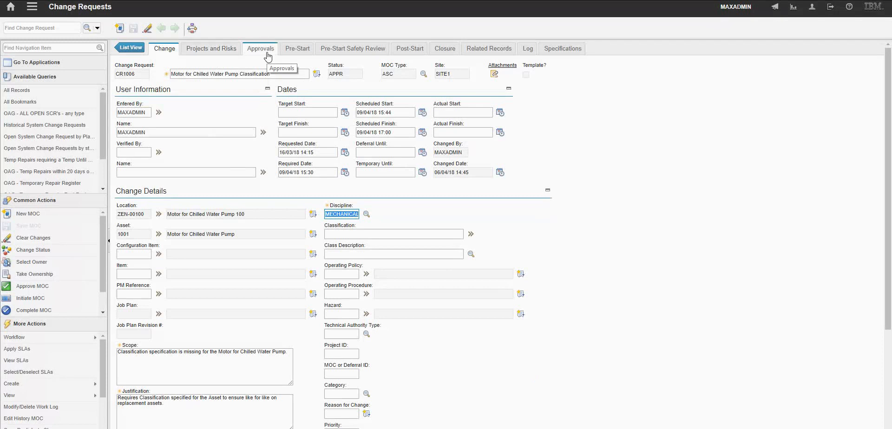
pyautogui.click(260, 49)
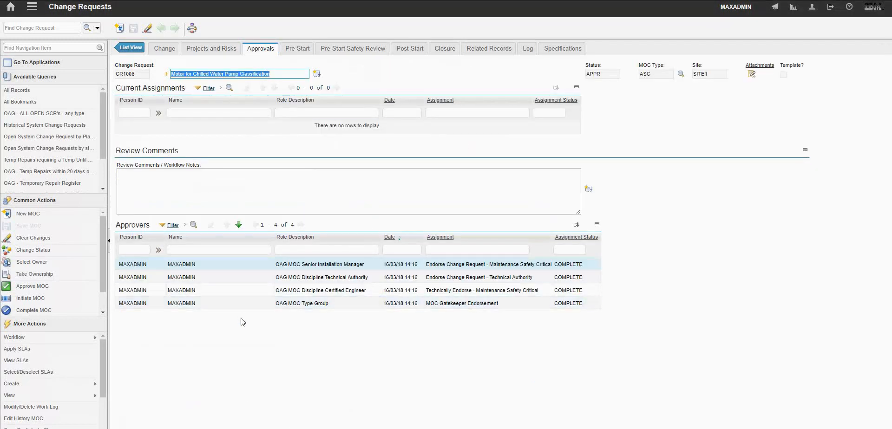
pyautogui.moveTo(814, 360)
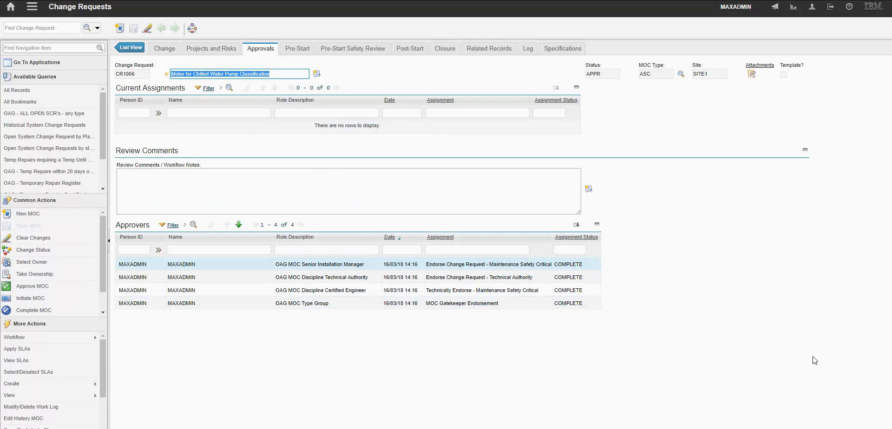
pyautogui.click(211, 48)
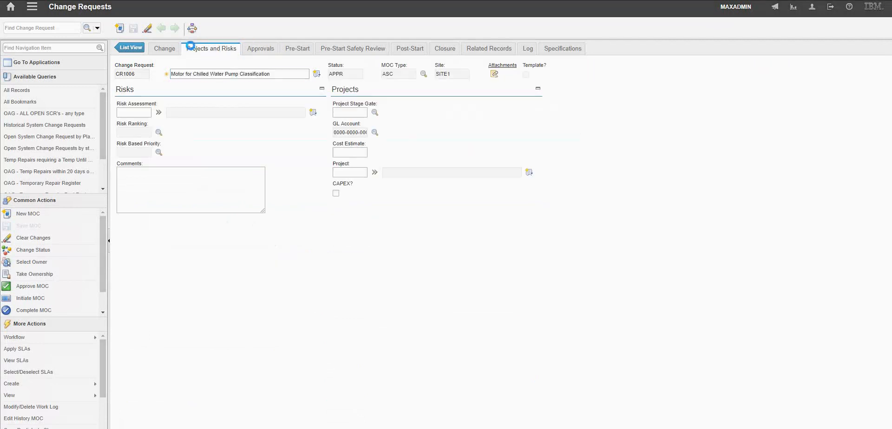
pyautogui.click(164, 48)
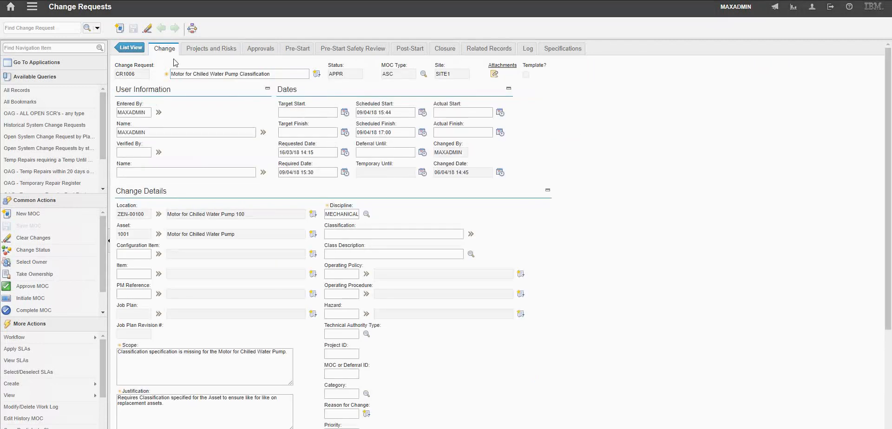
pyautogui.tripleClick(238, 74)
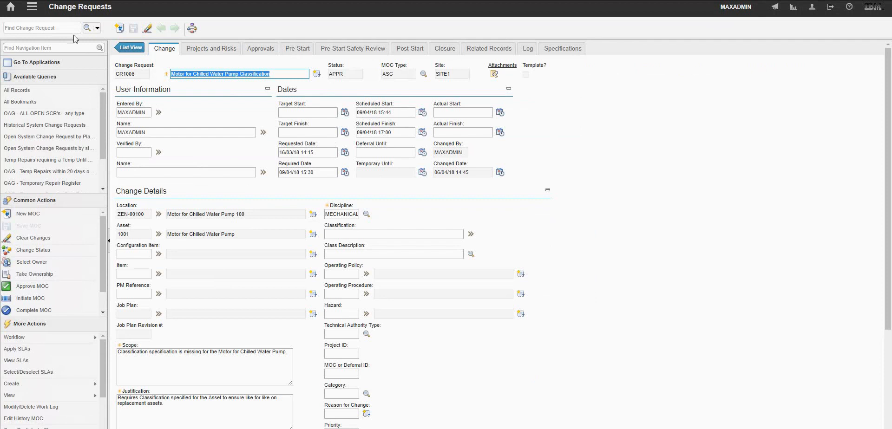
# Find work order 1097 in Work Order Closure (OII) and open WO1097, Inspection of Motor
pyautogui.click(32, 6)
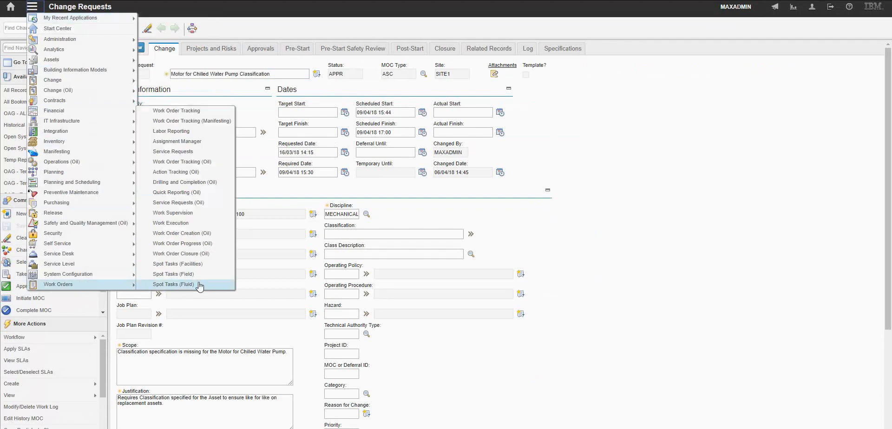
pyautogui.click(180, 254)
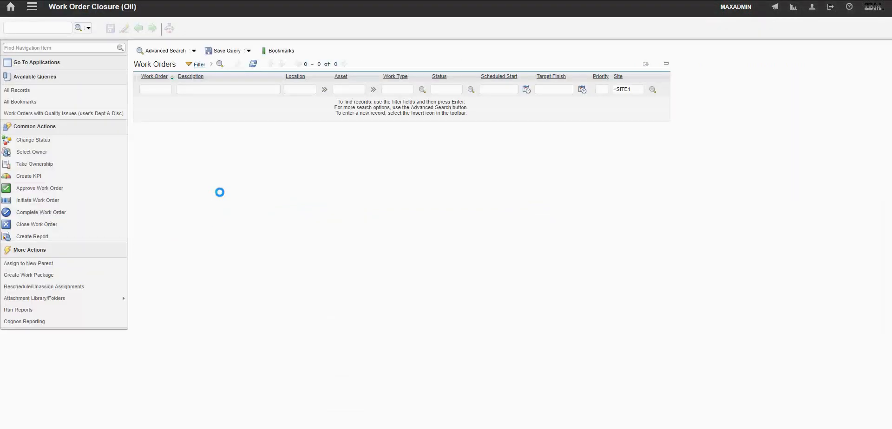
pyautogui.write('1097')
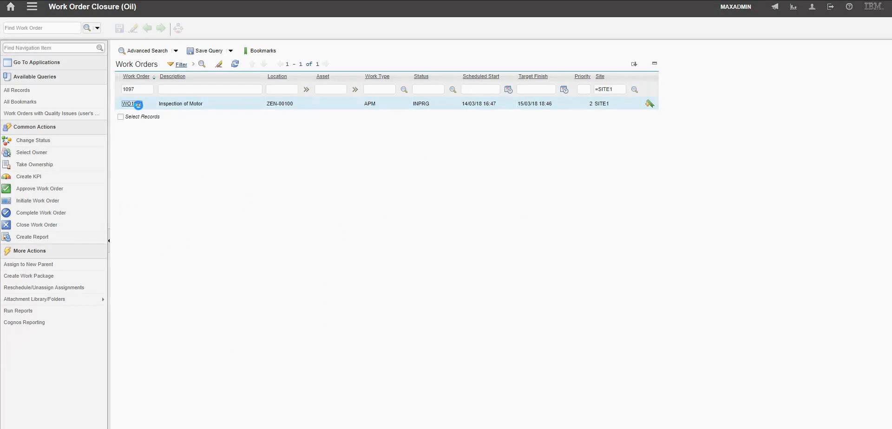
pyautogui.click(126, 104)
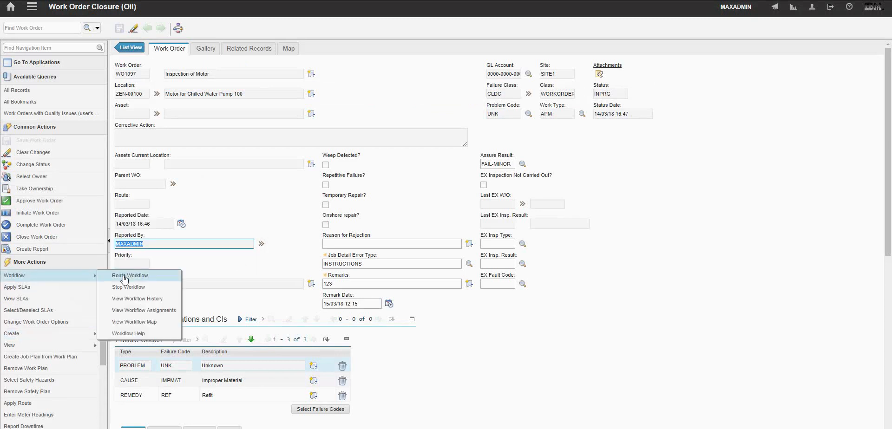
# Route WO1097's workflow choosing Complete Work Order and Create Management Of Change Record
pyautogui.click(130, 277)
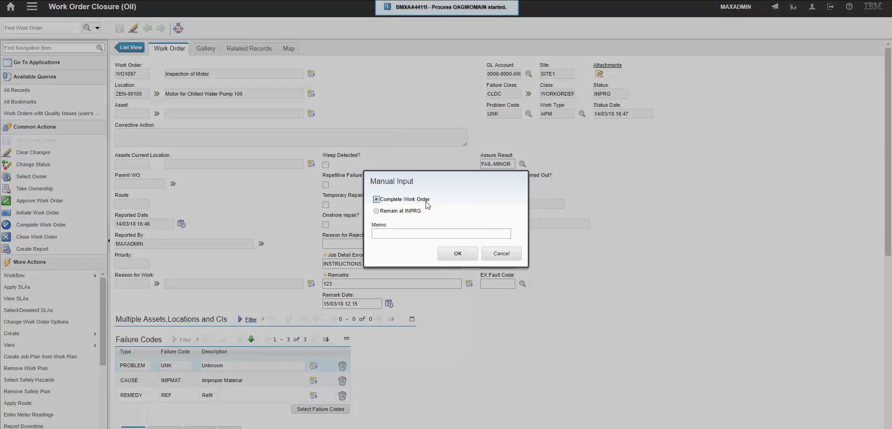
pyautogui.click(457, 253)
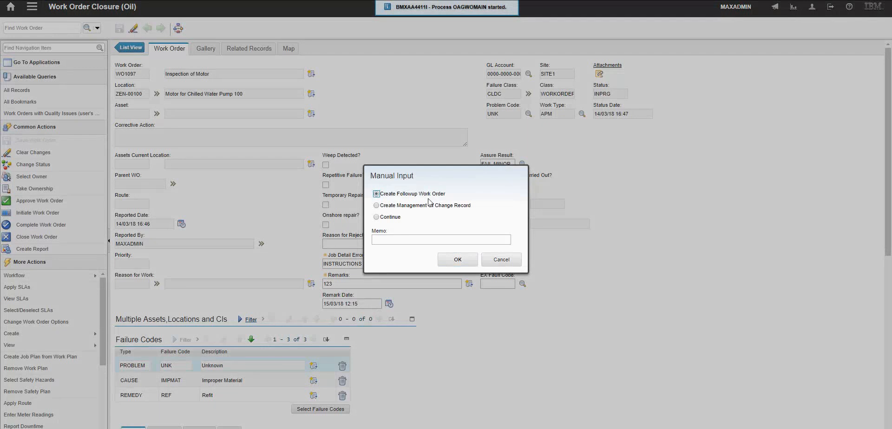
pyautogui.click(376, 205)
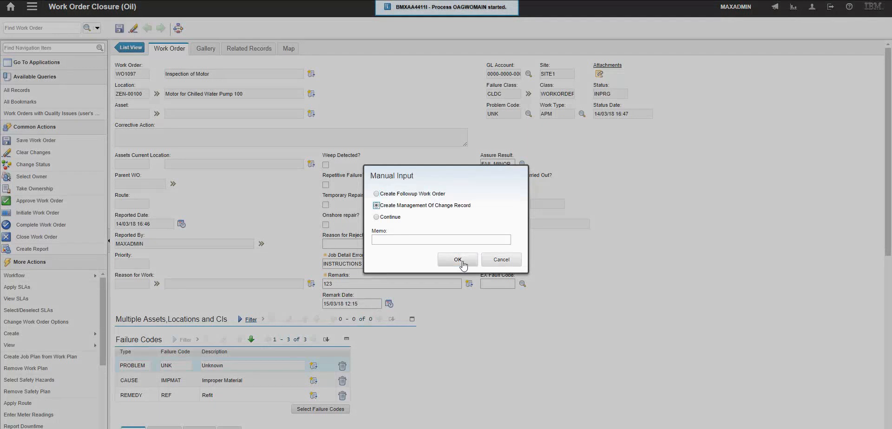
pyautogui.click(458, 259)
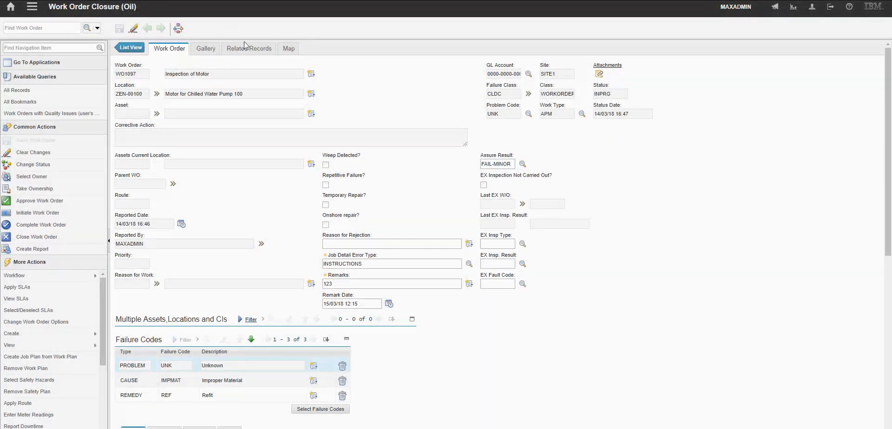
# From WO1097's Related Records, go to change request CR1101 in Change Requests
pyautogui.click(249, 48)
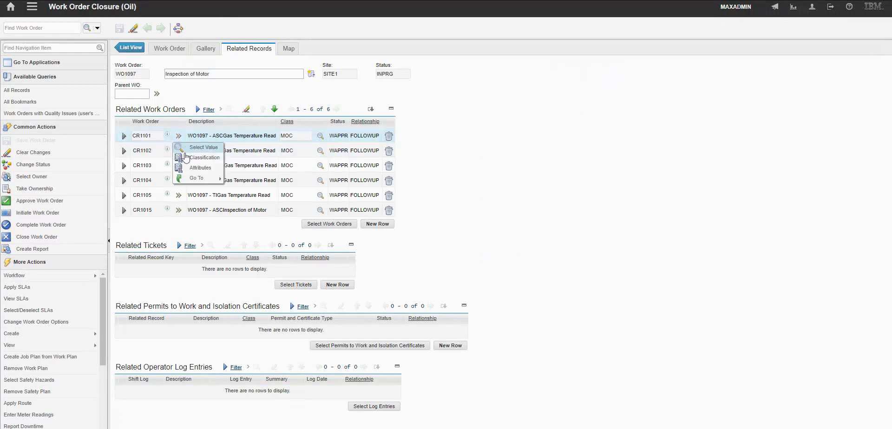
pyautogui.click(196, 178)
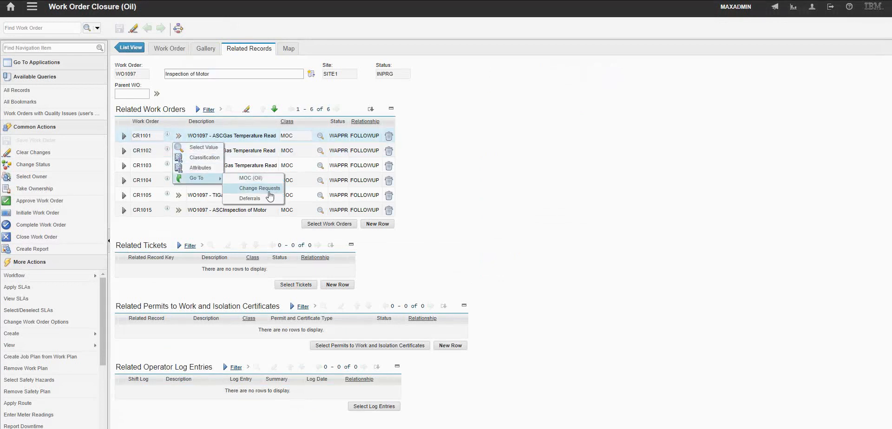
pyautogui.click(260, 188)
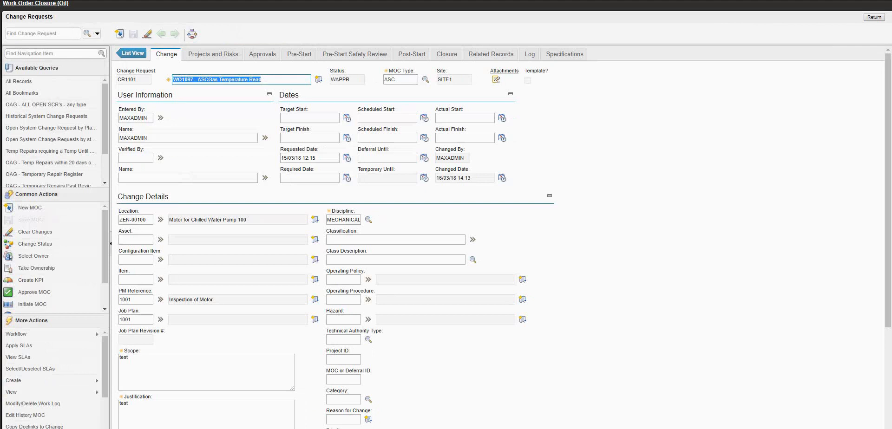